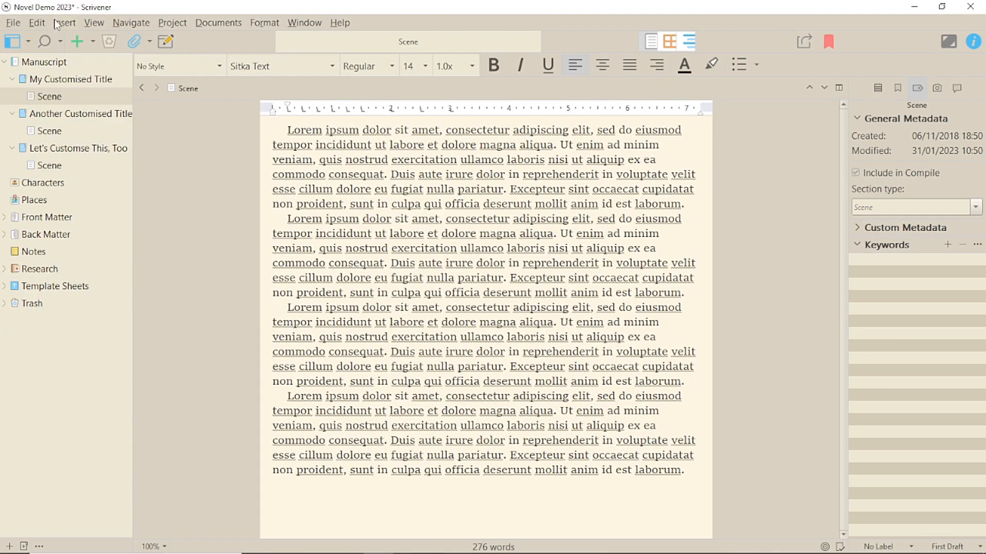
# Start compiling the novel manuscript from the File menu
pyautogui.click(37, 22)
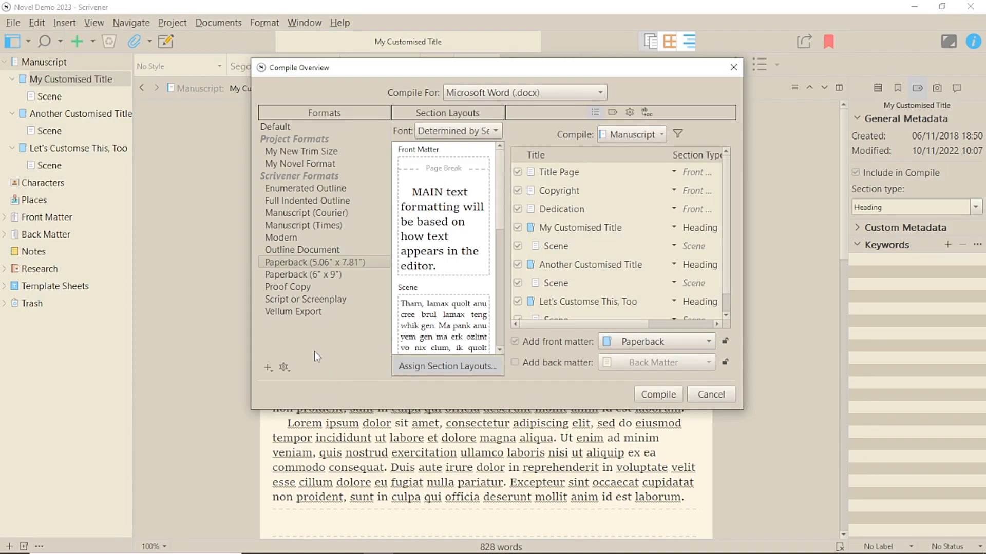
pyautogui.moveTo(339, 263)
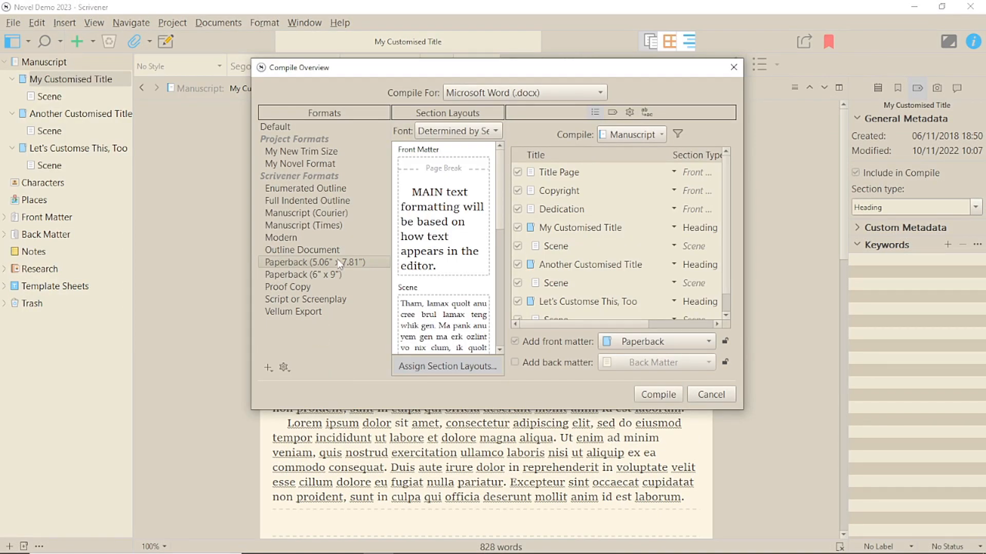
pyautogui.moveTo(361, 306)
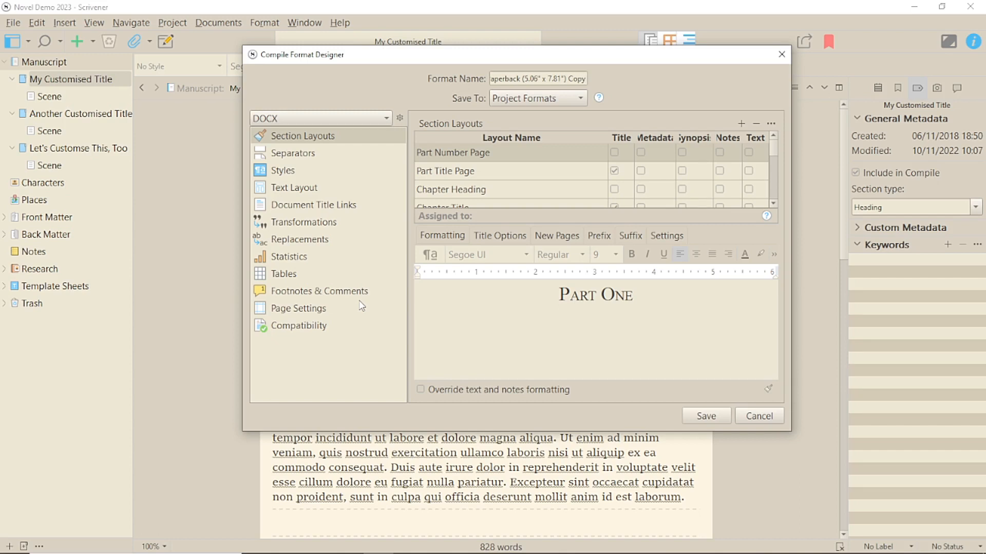
# Discard the Paperback format copy and edit the My Novel Format compile format instead
pyautogui.click(757, 416)
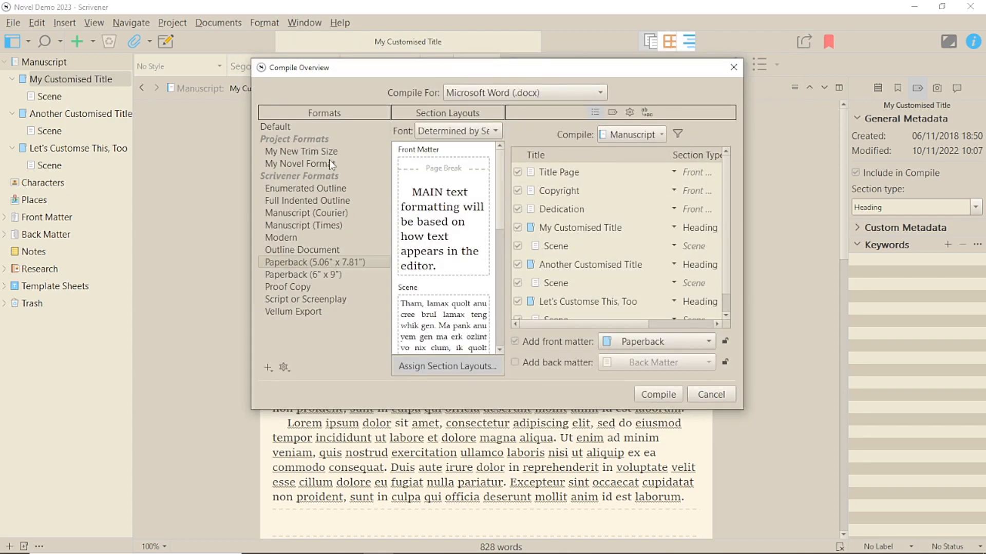
pyautogui.rightClick(301, 164)
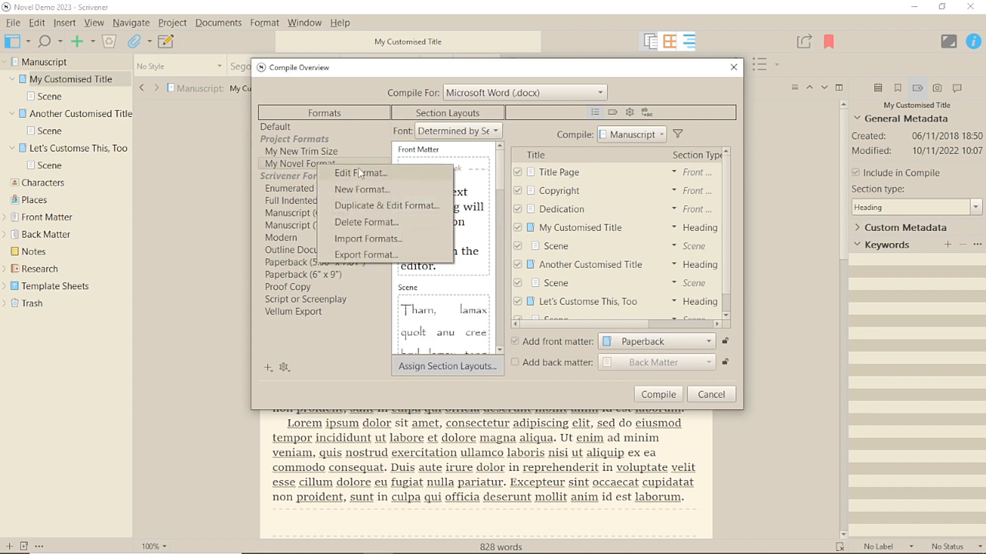
pyautogui.click(362, 173)
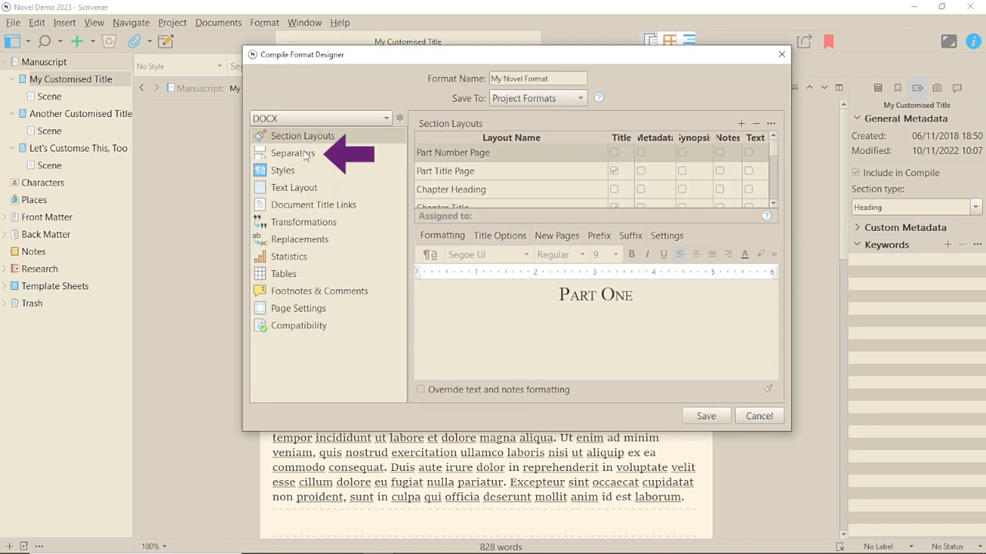
# Show the Separators settings for the Section Text layout and their dropdown choices
pyautogui.click(292, 153)
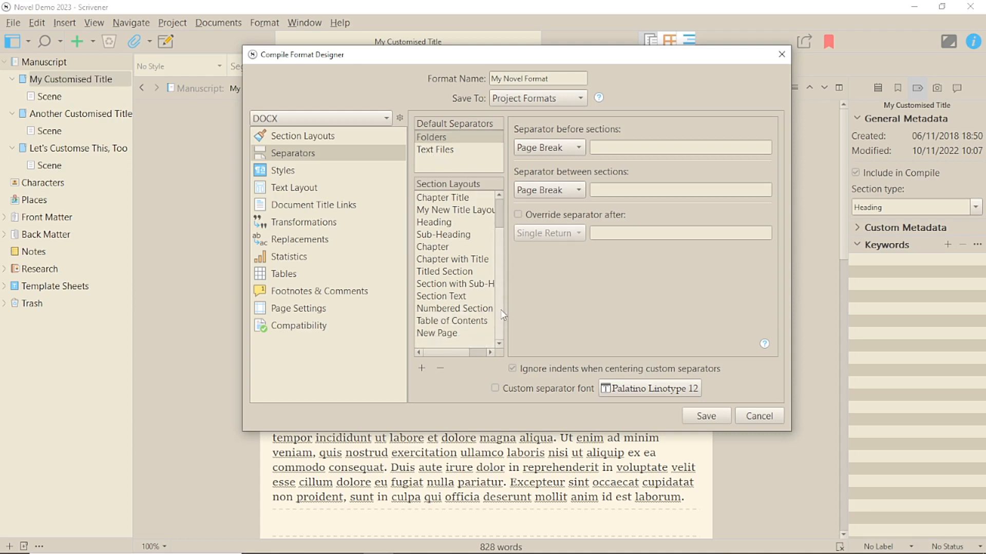
pyautogui.click(440, 297)
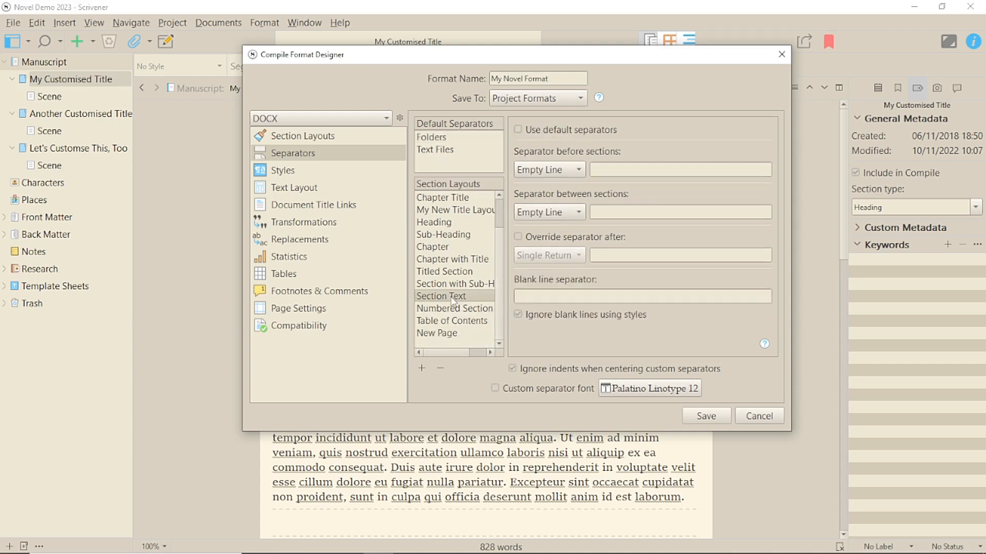
pyautogui.click(544, 212)
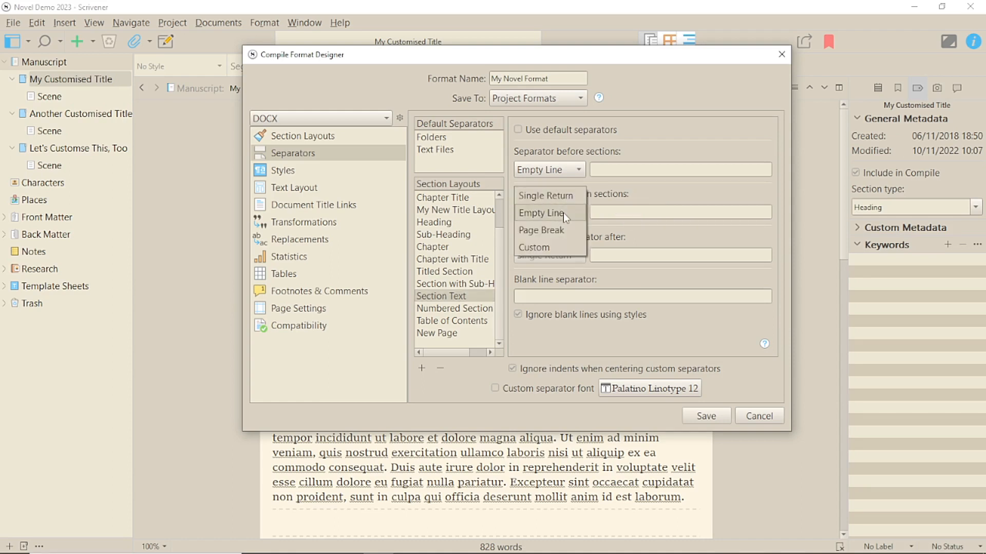
pyautogui.moveTo(563, 230)
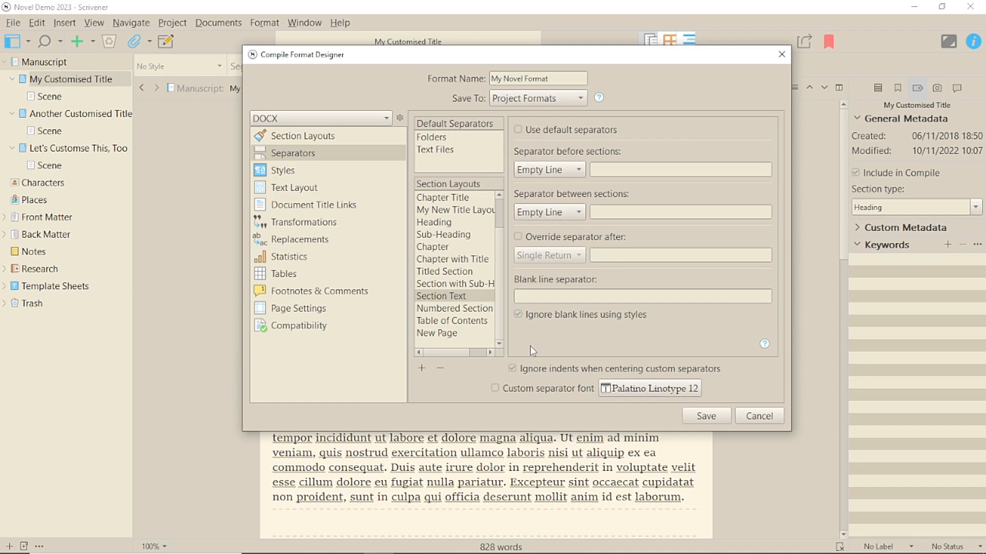
pyautogui.moveTo(544, 335)
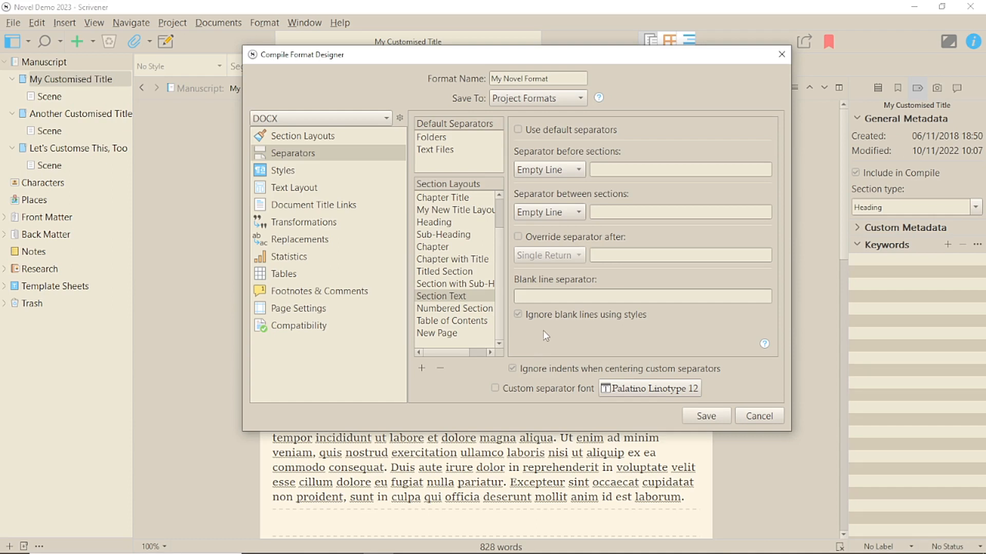
# Set the between-sections separator to Custom with '~~~' as its text
pyautogui.click(547, 212)
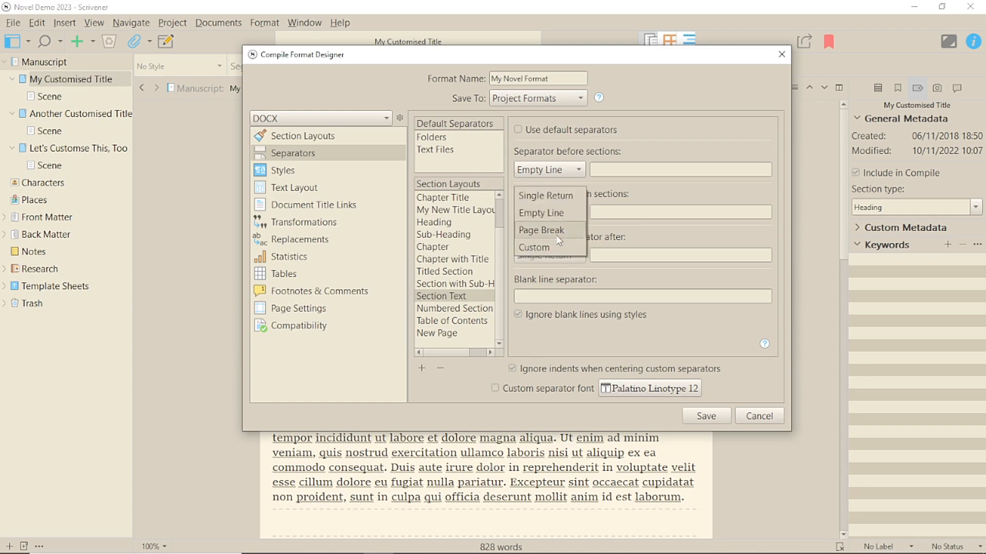
pyautogui.click(534, 247)
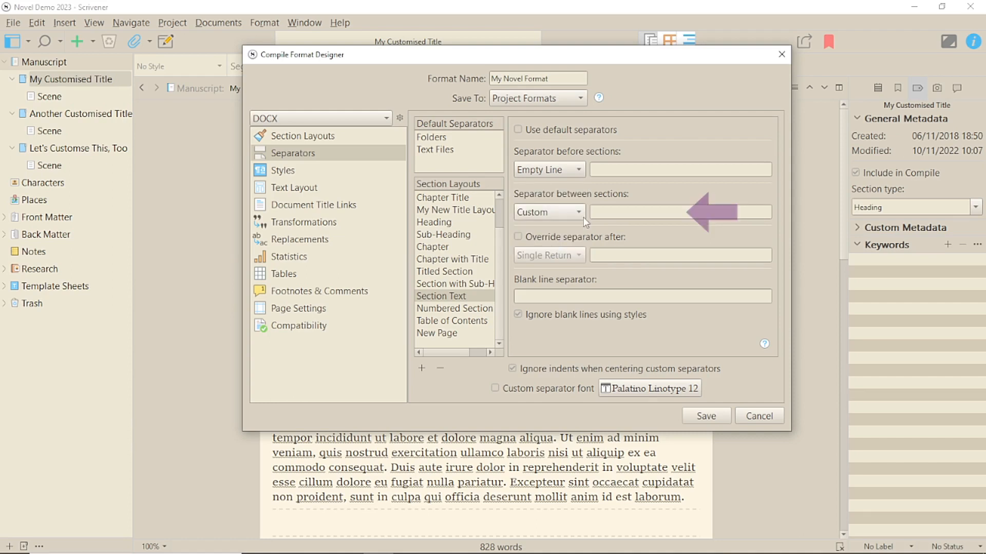
pyautogui.click(679, 212)
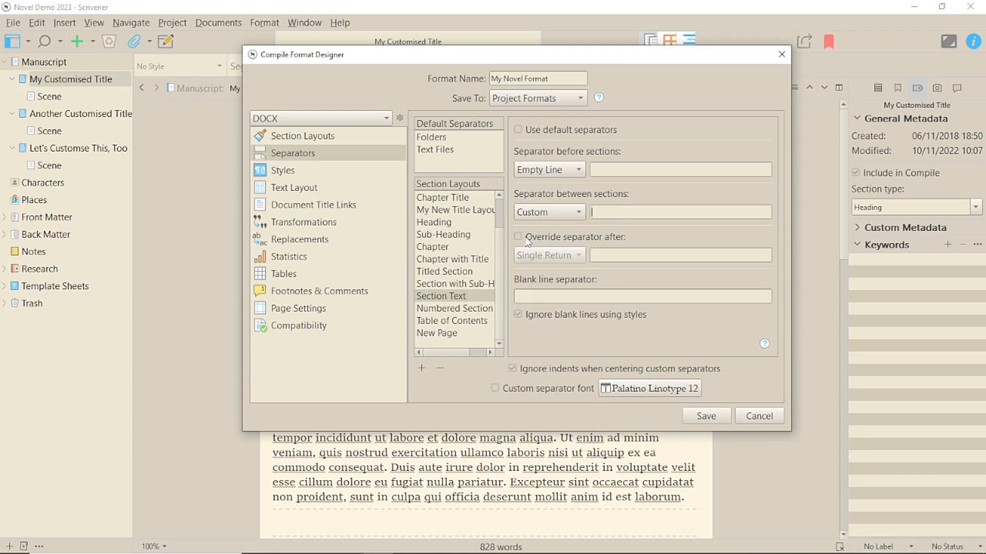
pyautogui.write('~~~')
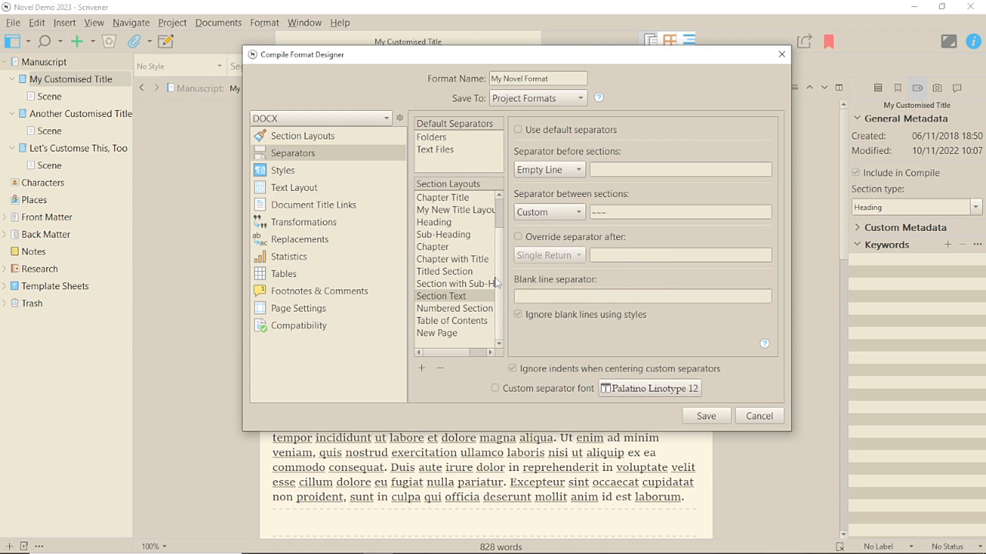
# Enter '***' as the blank line separator
pyautogui.write('***')
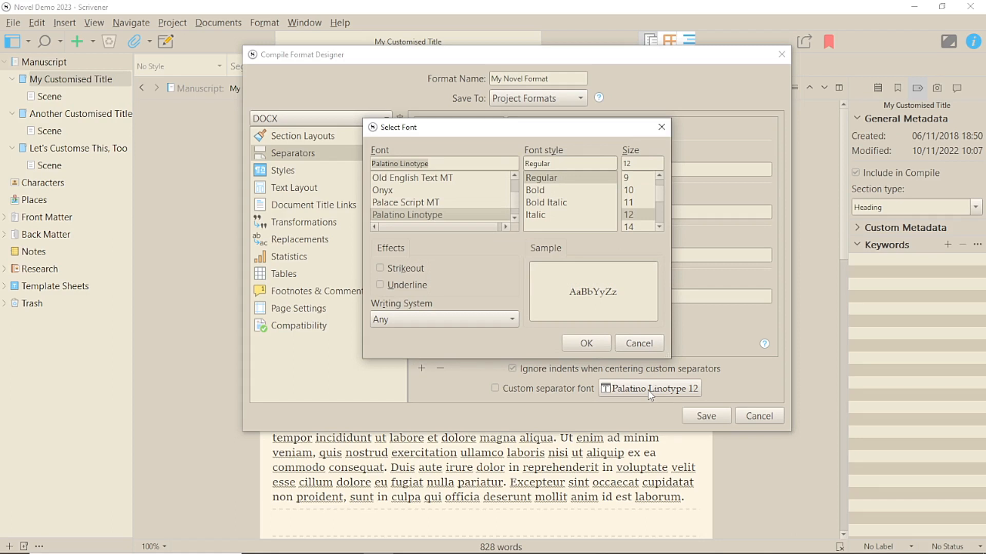
pyautogui.moveTo(383, 198)
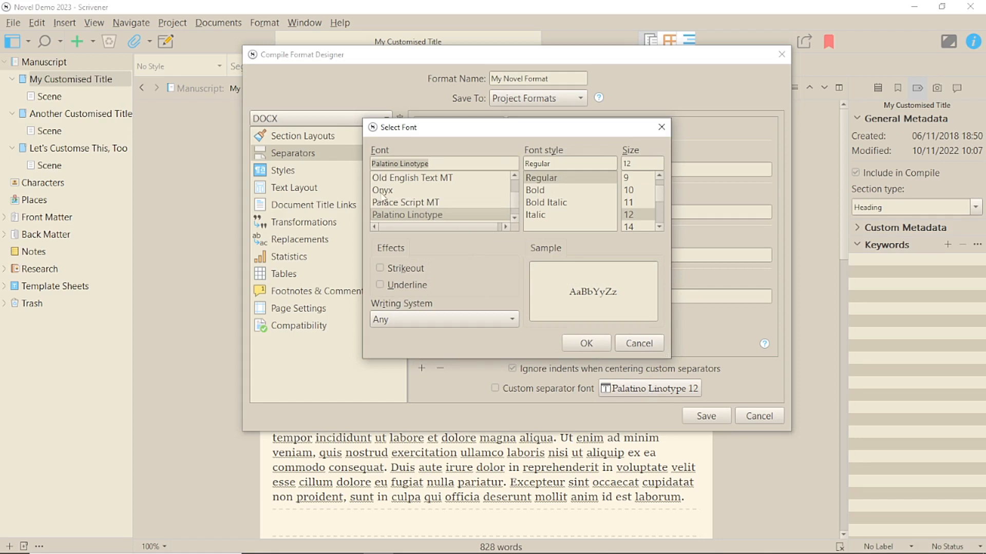
# Set the separator font to Onyx, save the format, and scroll the compiled document
pyautogui.click(383, 190)
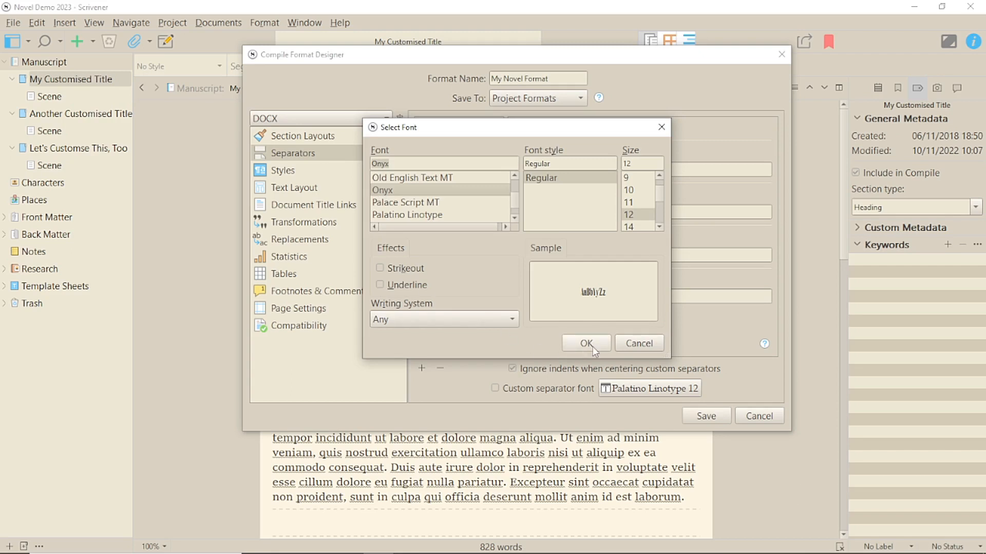
pyautogui.click(585, 343)
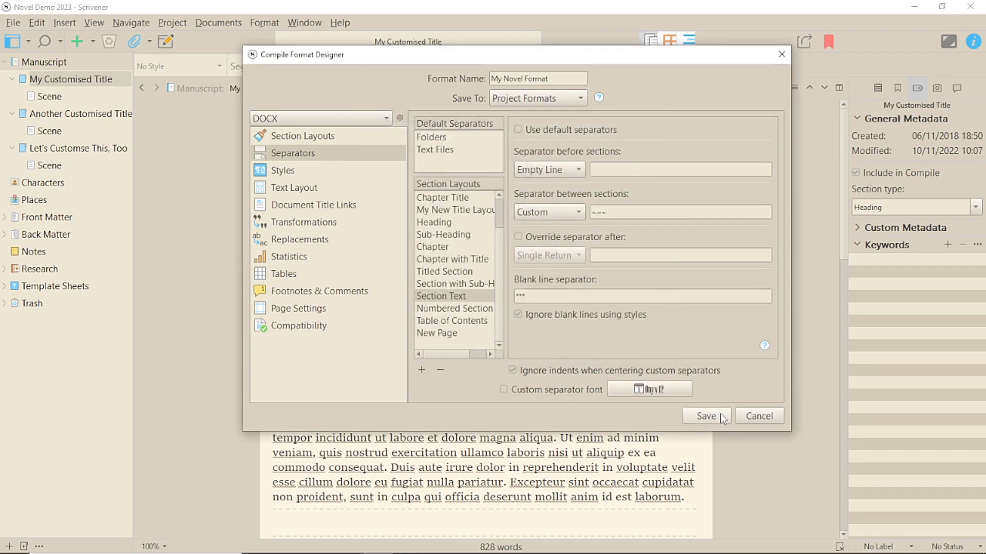
pyautogui.click(705, 416)
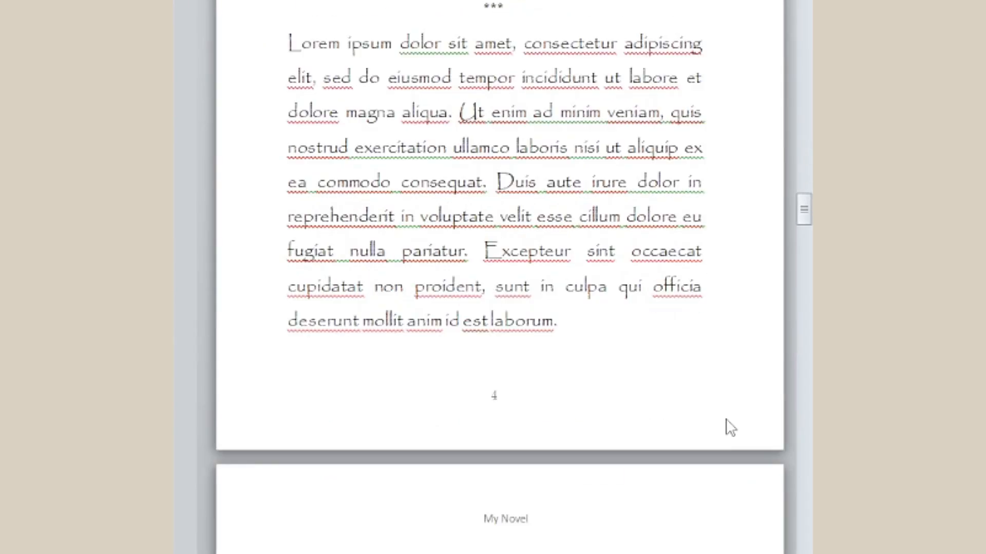
pyautogui.scroll(-3)
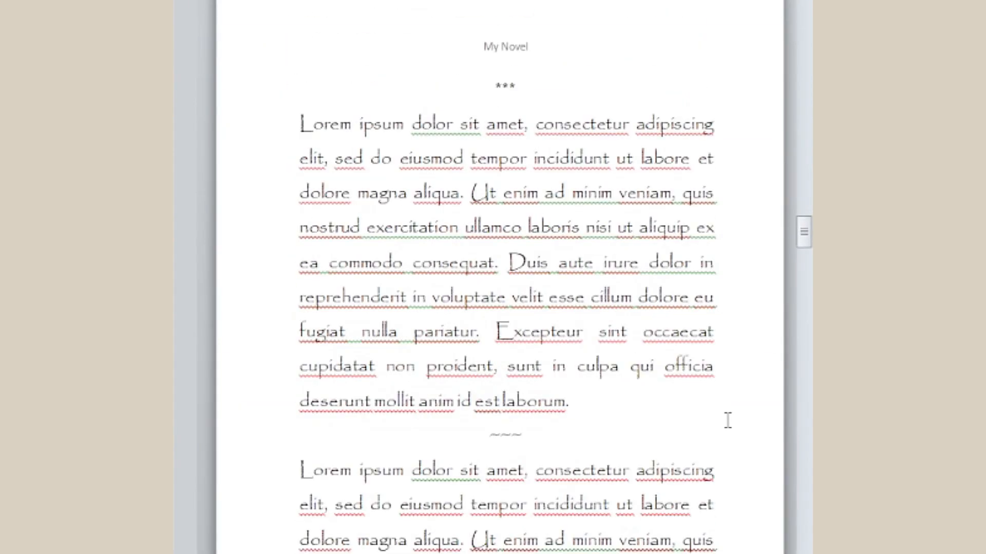
pyautogui.scroll(-3)
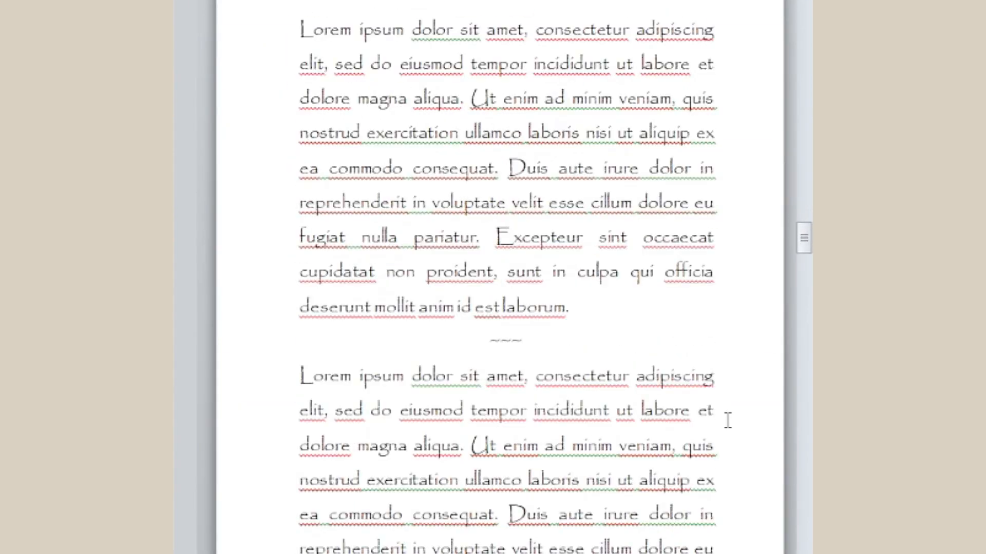